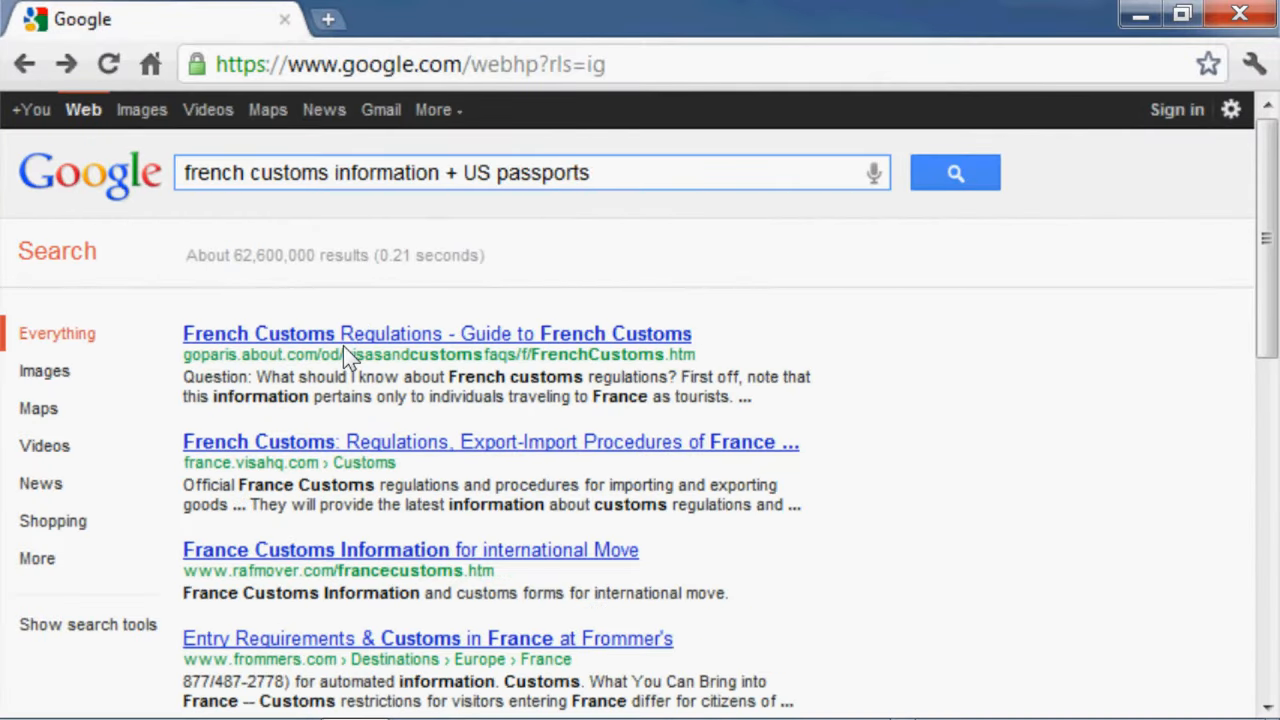
Search 'literary cafés in paris' and 'how to pick up french intel', then view the Paris metro map image result.
{"action": "type", "text": "literary cafés in paris, f"}
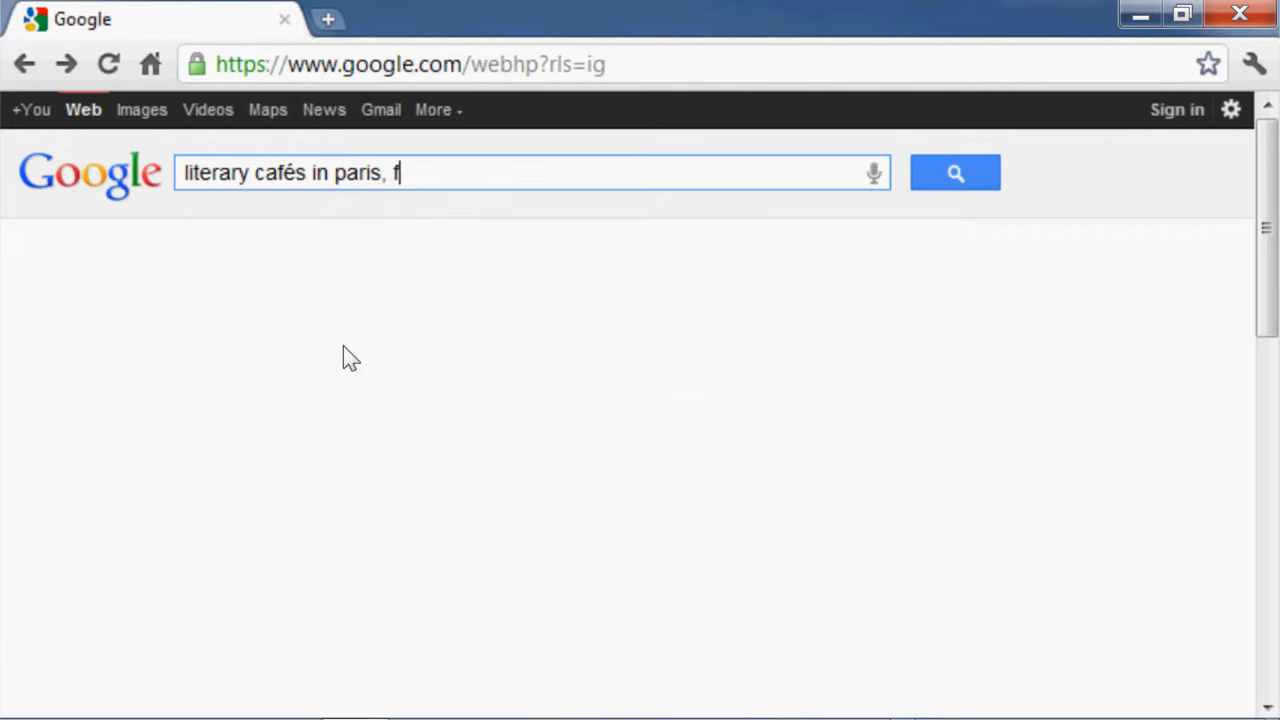
{"action": "type", "text": "how to pick up french intel"}
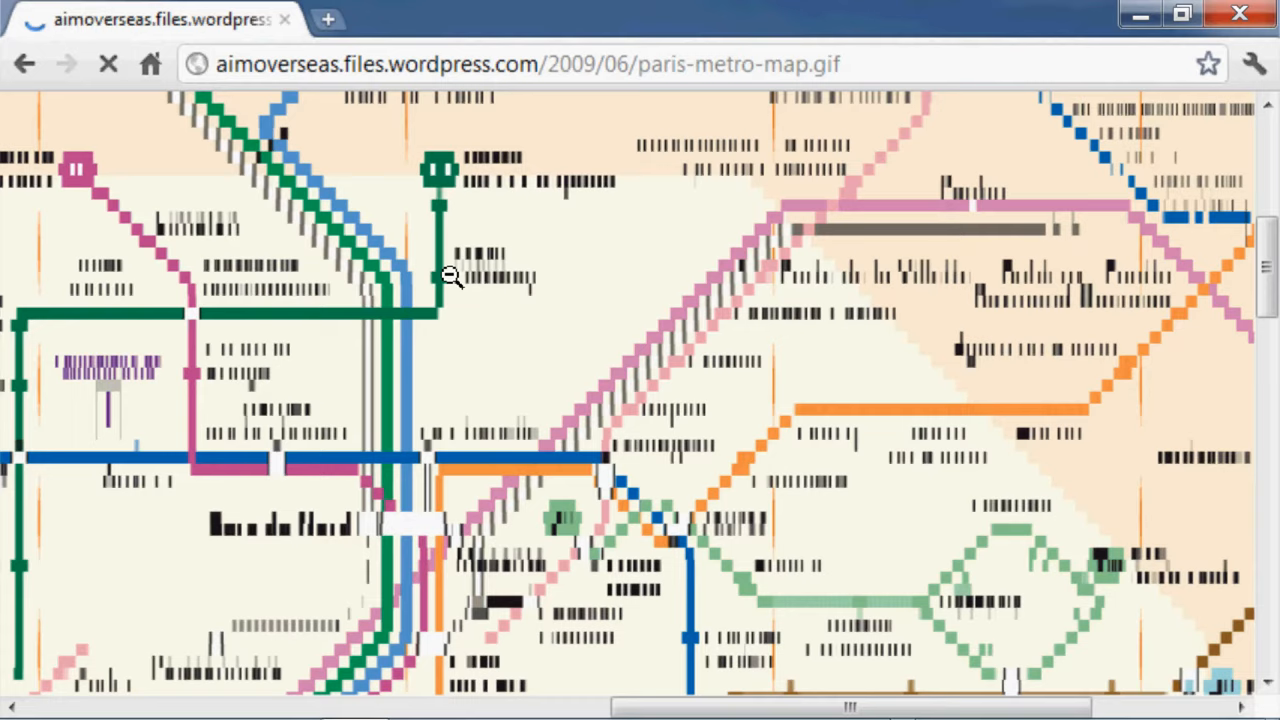
{"action": "left_click", "coordinate": [450, 278]}
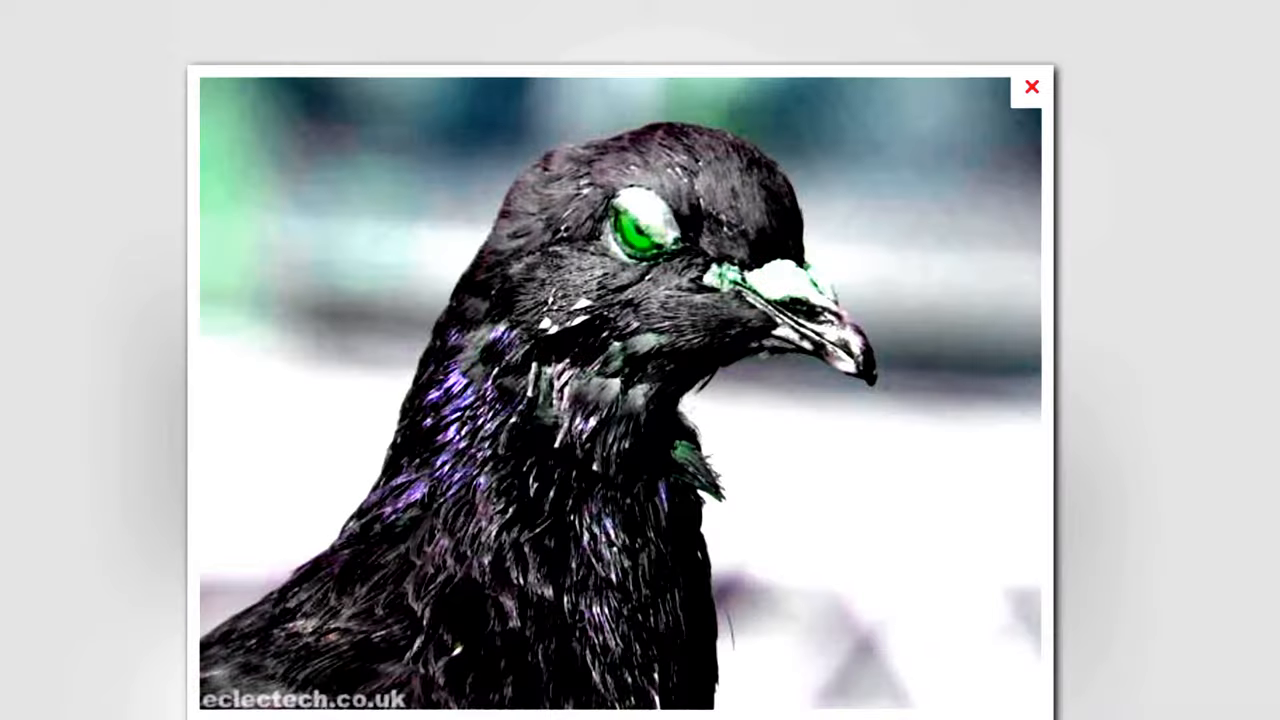
{"action": "left_click", "coordinate": [1032, 86]}
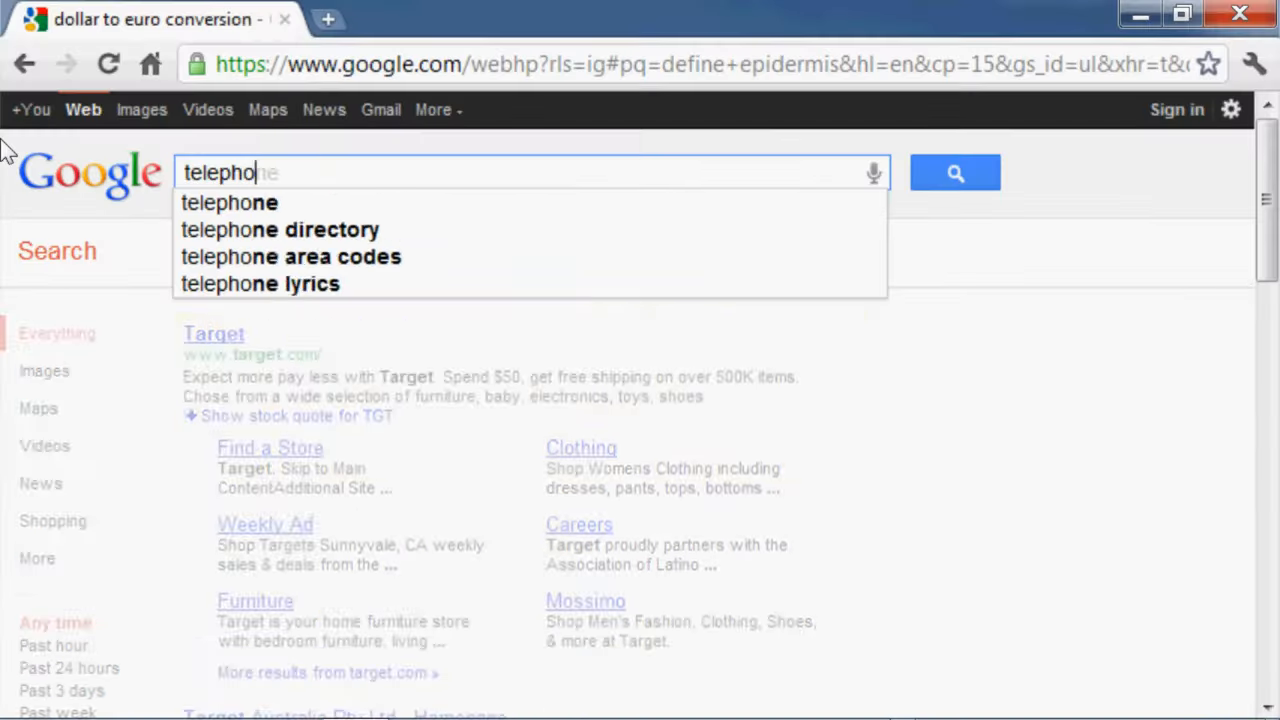
Search 'how to you get y' and 'where to buy wine at' from the Google search box.
{"action": "type", "text": "how to you get y"}
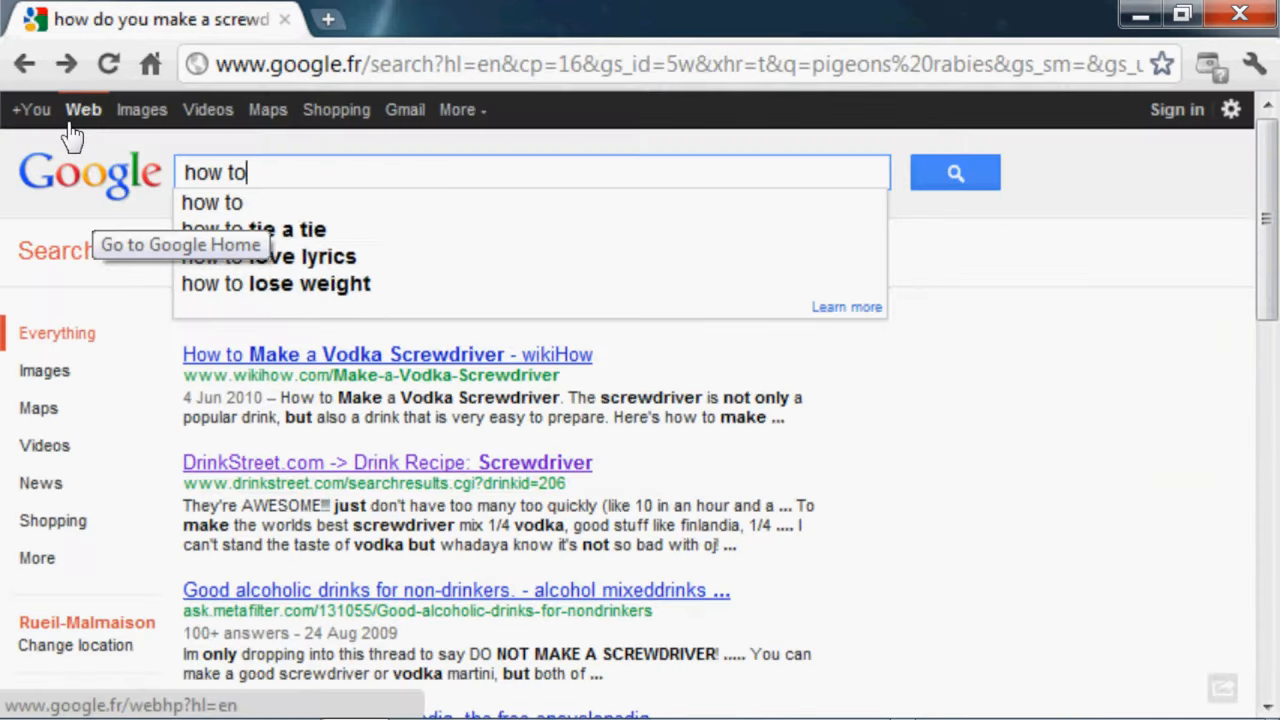
{"action": "type", "text": "where to buy wine at"}
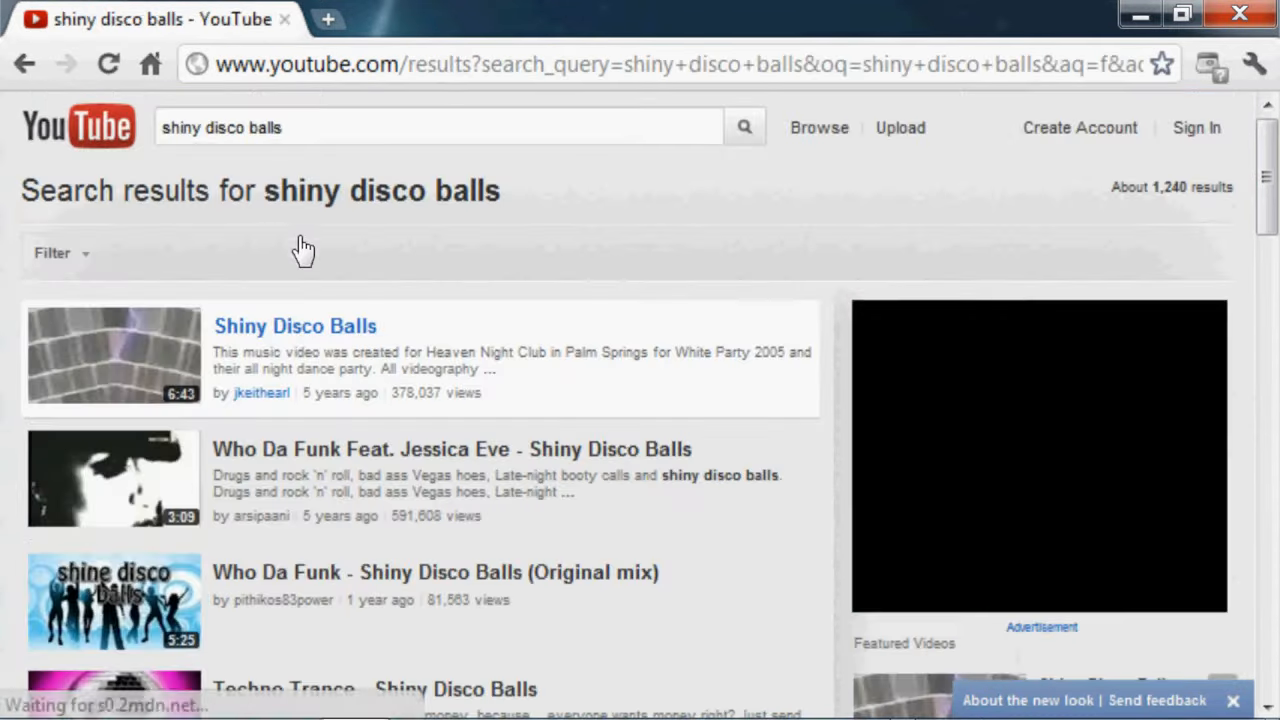
Search 'best hangov', 'can ethanol make you go blind' and 'ameria' in succession.
{"action": "left_click", "coordinate": [294, 324]}
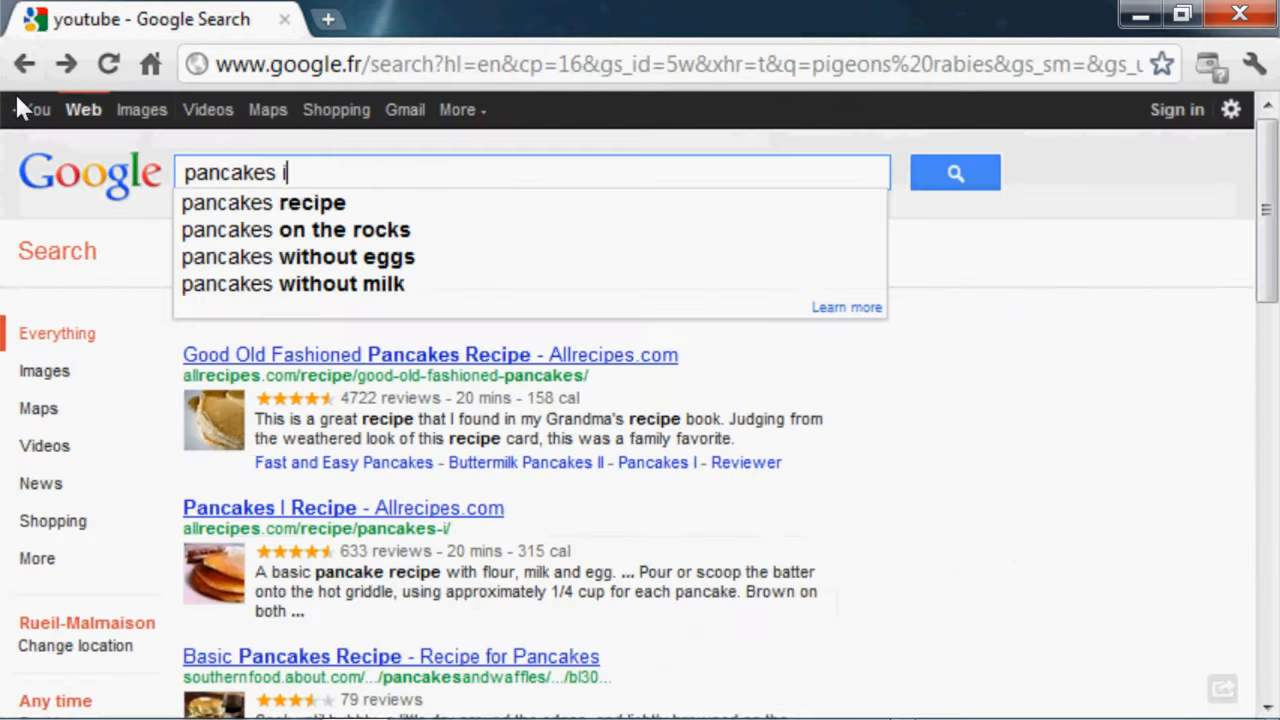
{"action": "type", "text": "best hangov"}
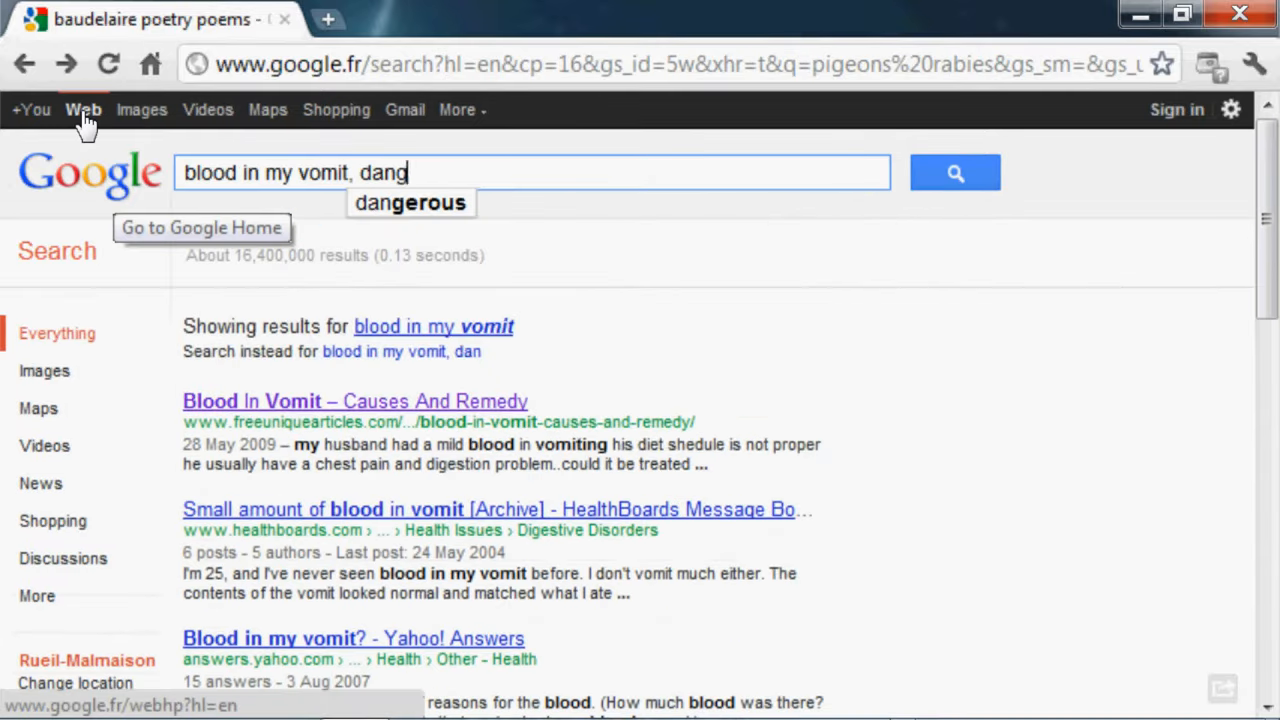
{"action": "type", "text": "can ethanol make you go blindN"}
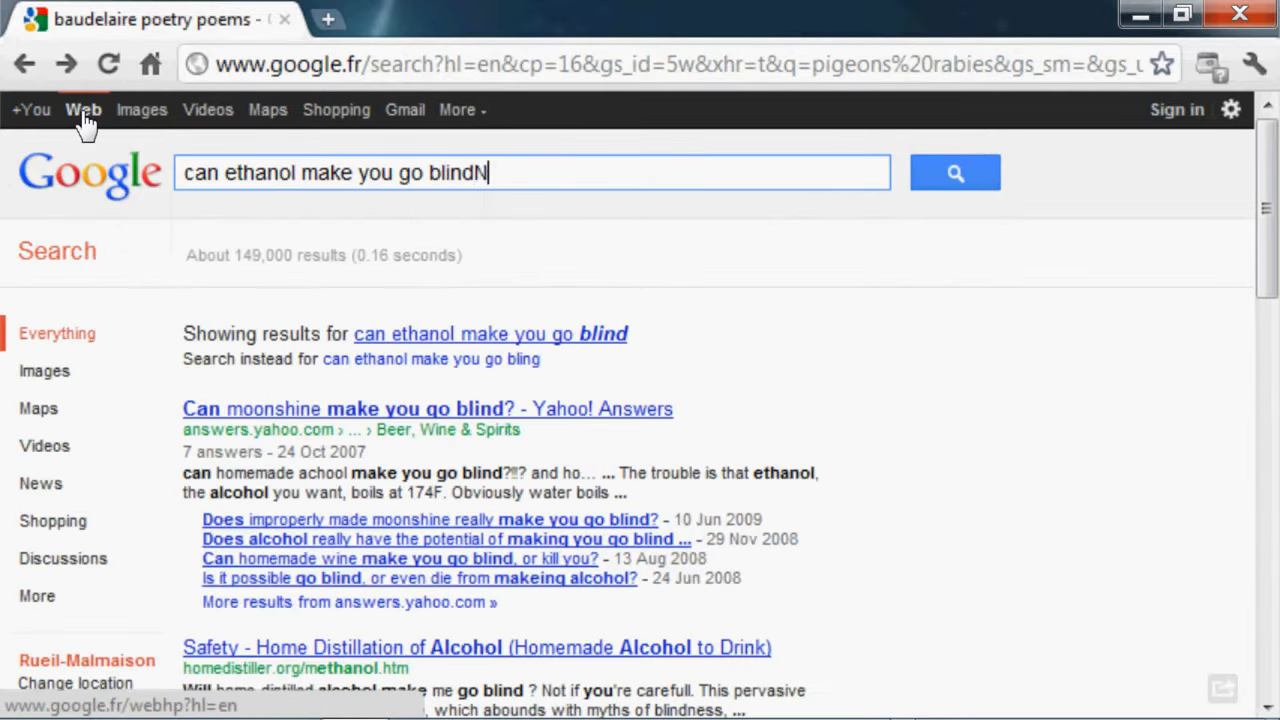
{"action": "type", "text": "ameria"}
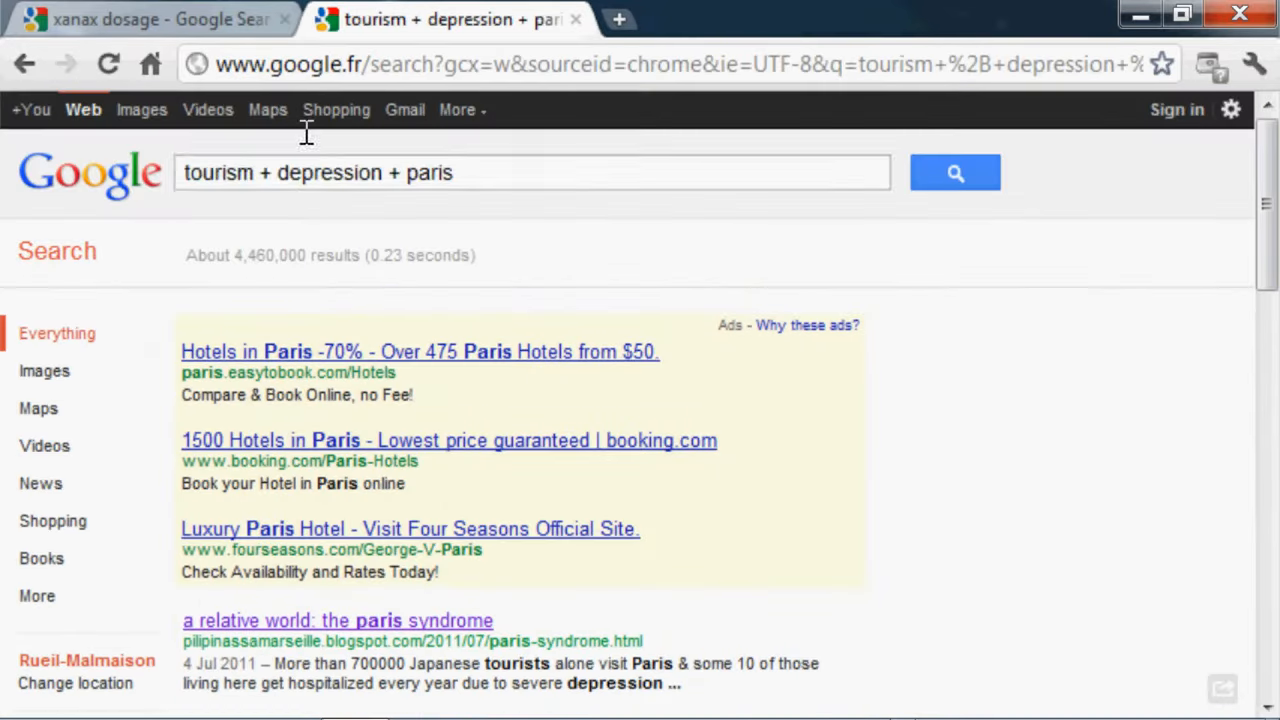
Read the Wikipedia Bruise article, search 'translate caution de guarantie' and 'what is paté made of?', then view the I ♥ PARIS T-shirt image.
{"action": "left_click", "coordinate": [336, 620]}
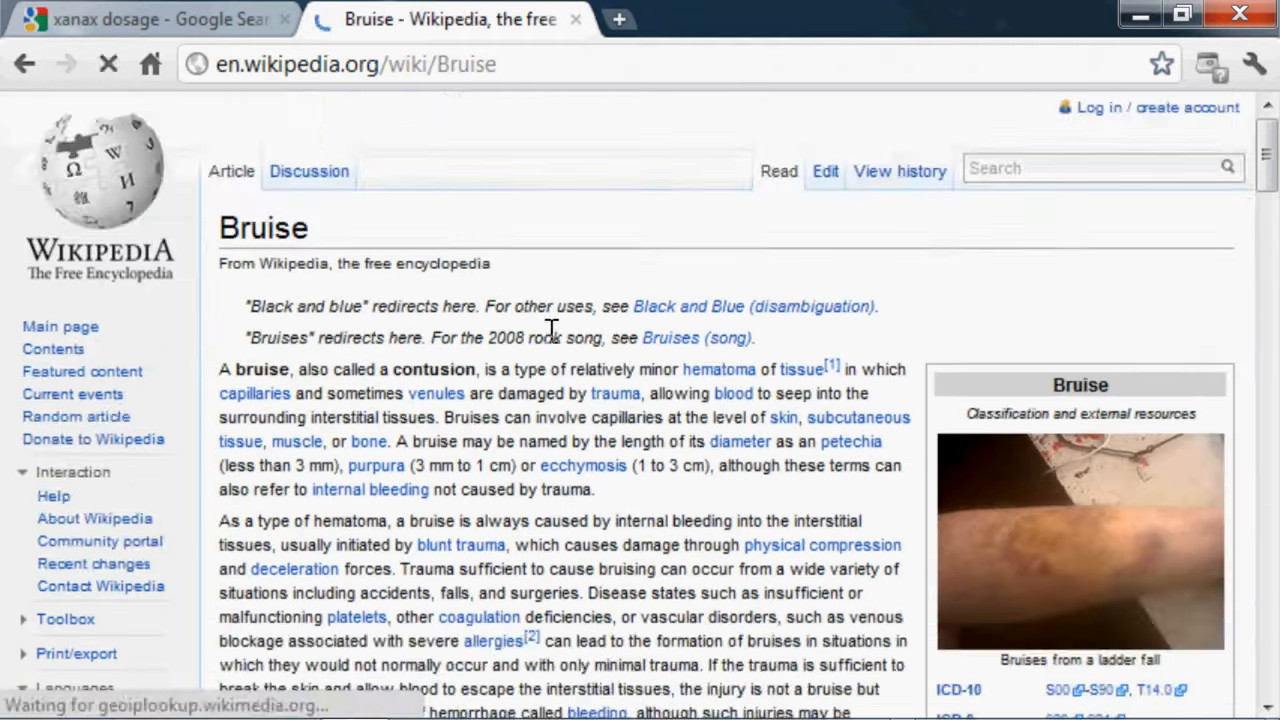
{"action": "left_click", "coordinate": [1080, 540]}
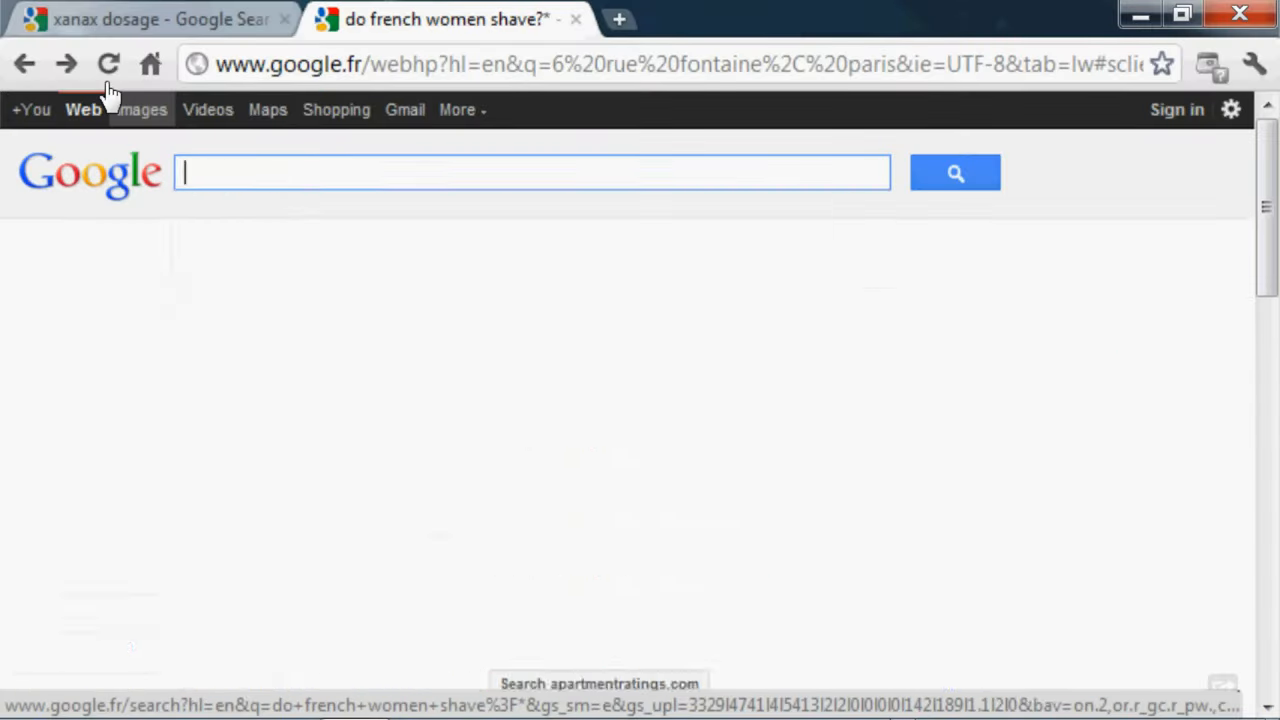
{"action": "type", "text": "translate caution de guarantie"}
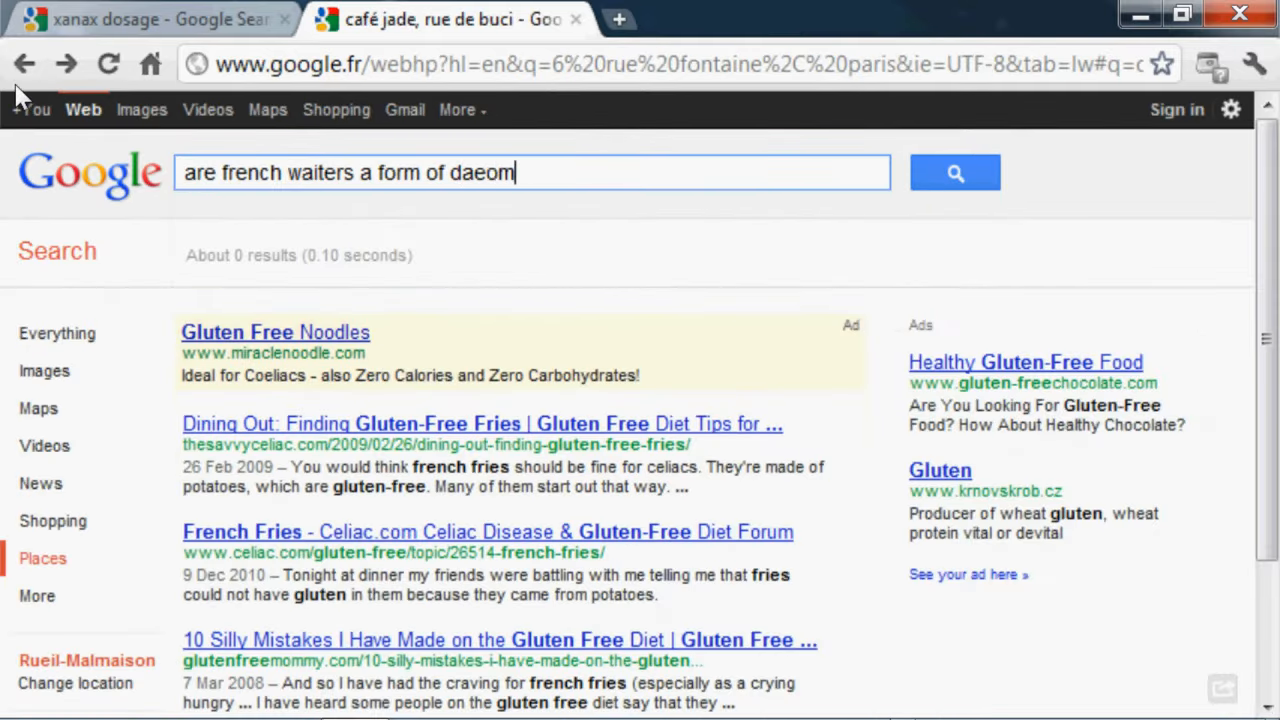
{"action": "type", "text": "what is paté made of?"}
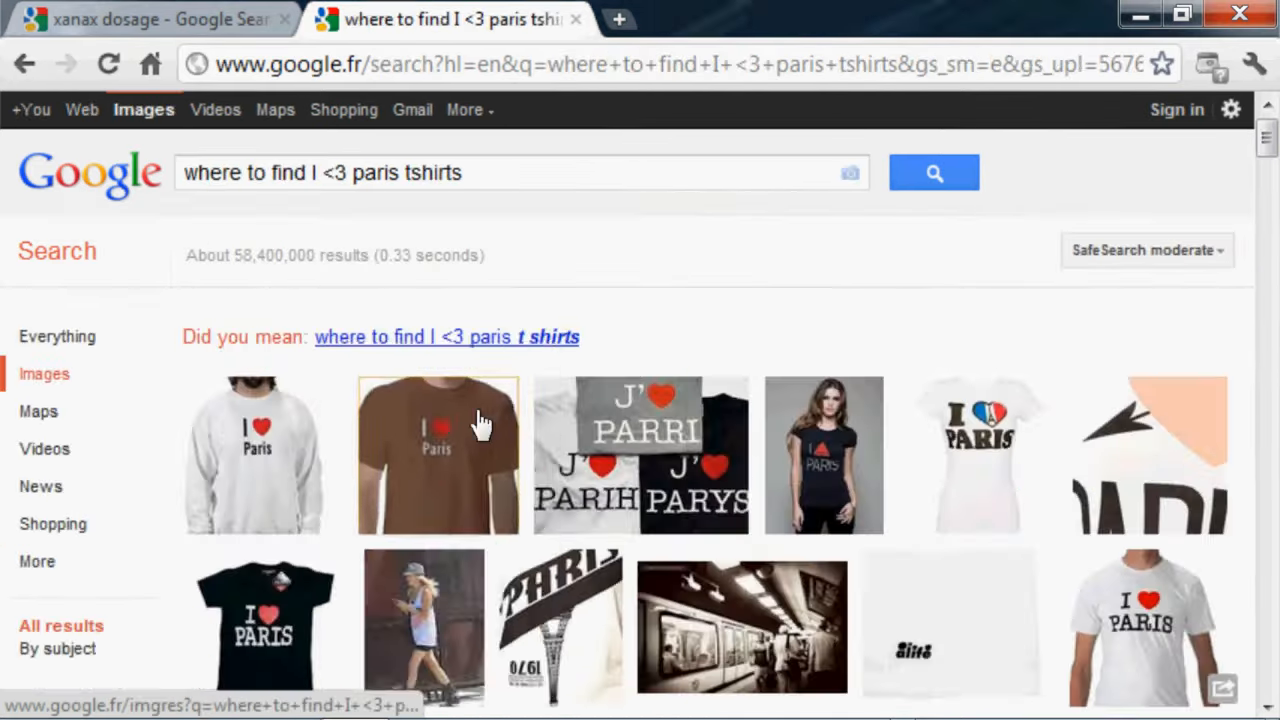
{"action": "left_click", "coordinate": [436, 456]}
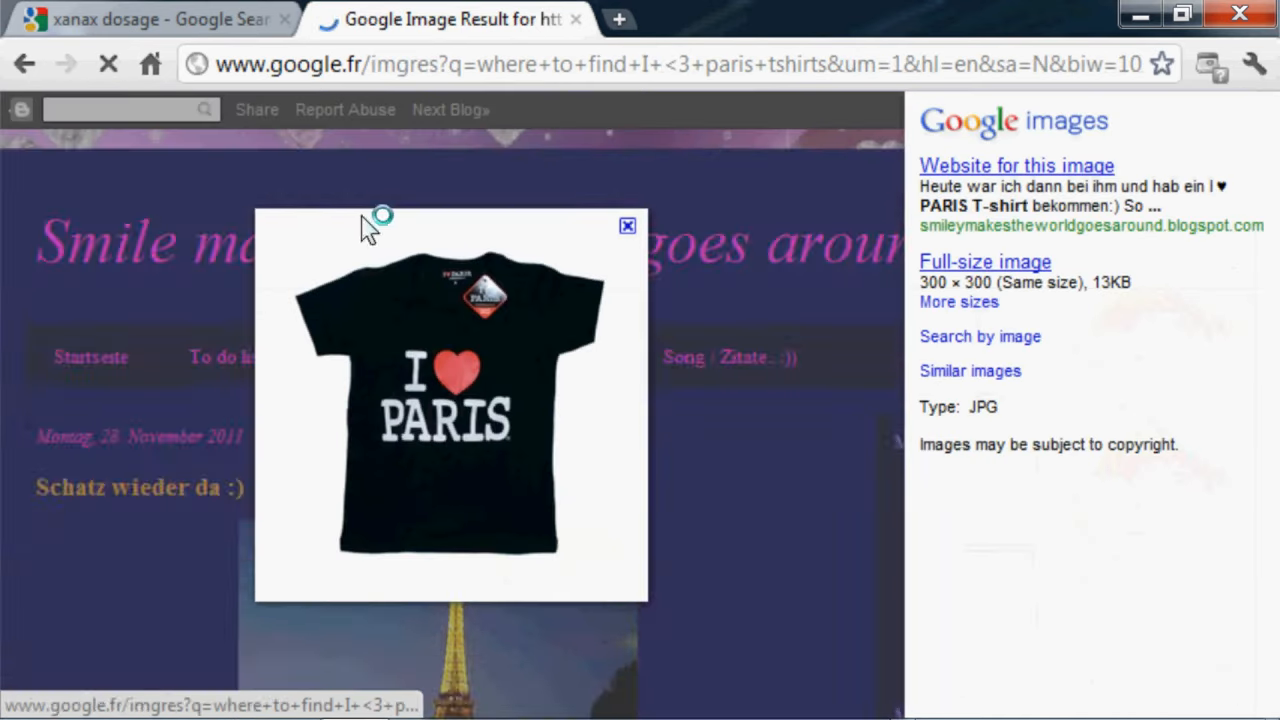